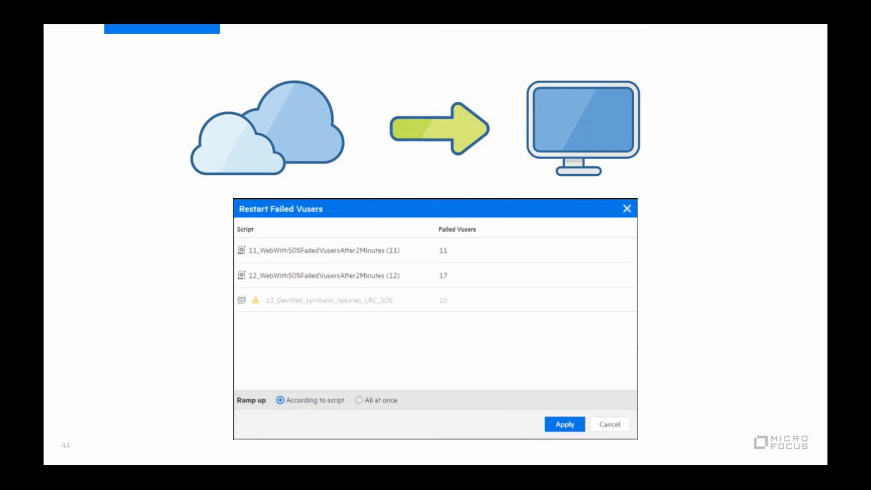
- Advance from slide 44 to slide 45 with the speech-bubble feedback graphic
key(Right)
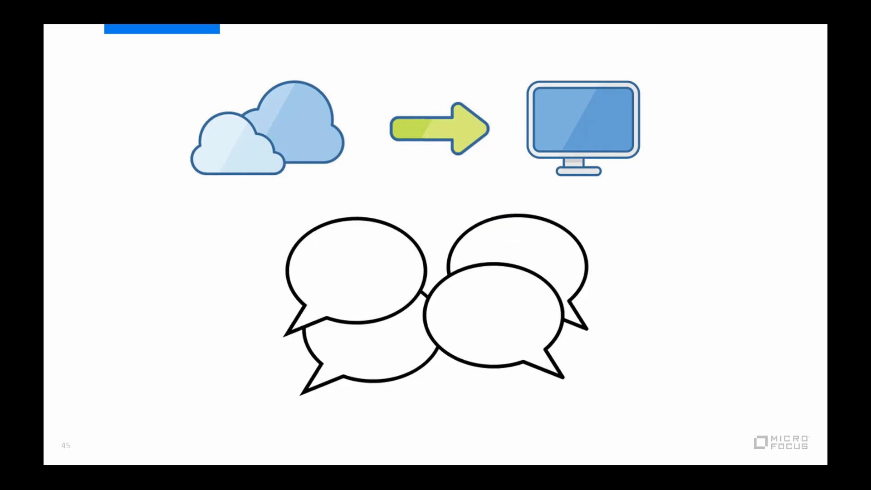